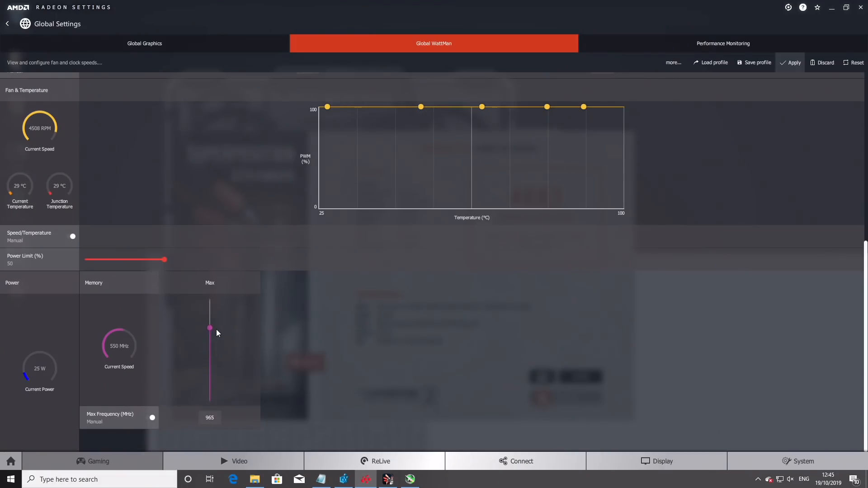
# Drag the WattMan Memory Max slider up so Max Frequency reads 971 MHz instead of 965
pyautogui.moveTo(209, 328); pyautogui.dragTo(209, 323)
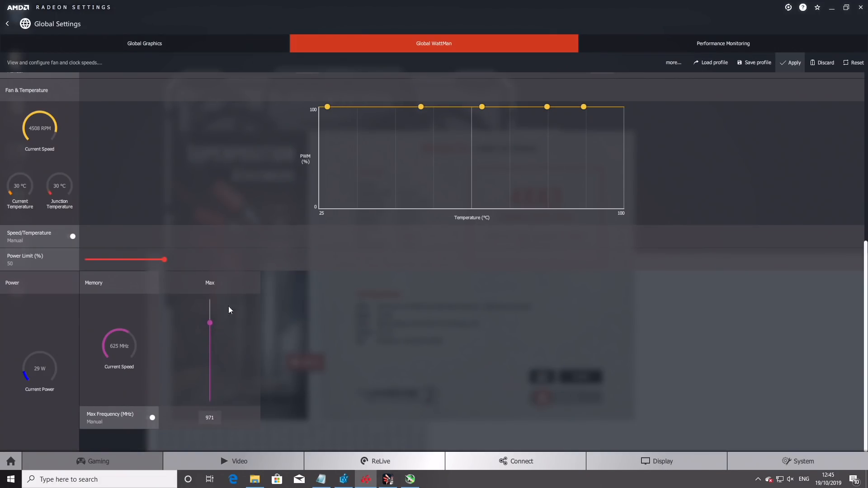
pyautogui.scroll(3)
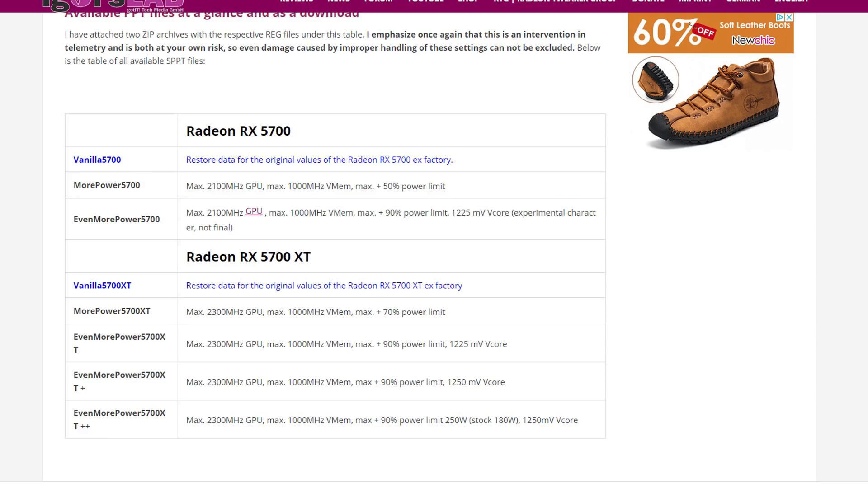
# Scroll the Igor'sLAB article to the SPPT registry files table for RX 5700 and 5700 XT
pyautogui.scroll(-3)
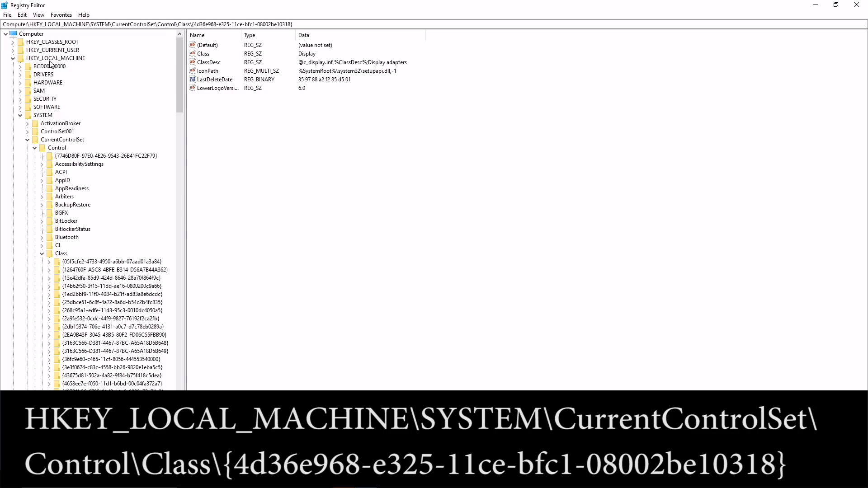
pyautogui.moveTo(21, 126)
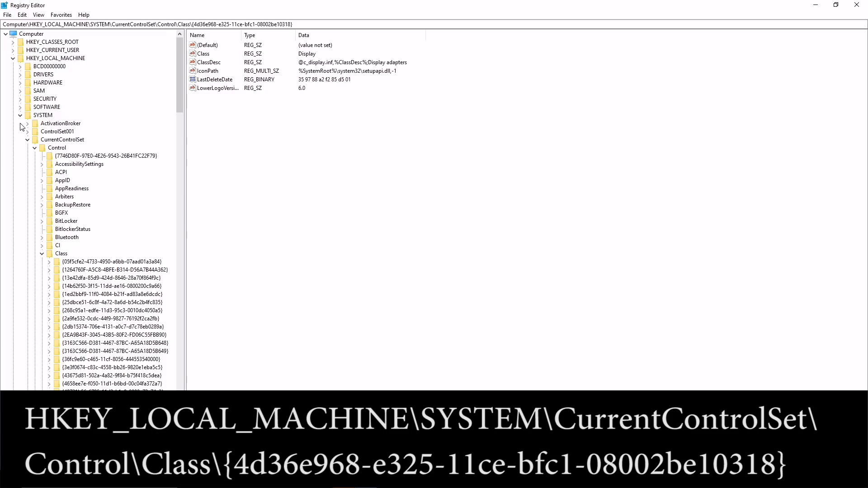
# Re-expand SYSTEM, expand the {4d36e968-...} display adapters class key and select subkey 0000
pyautogui.click(20, 115)
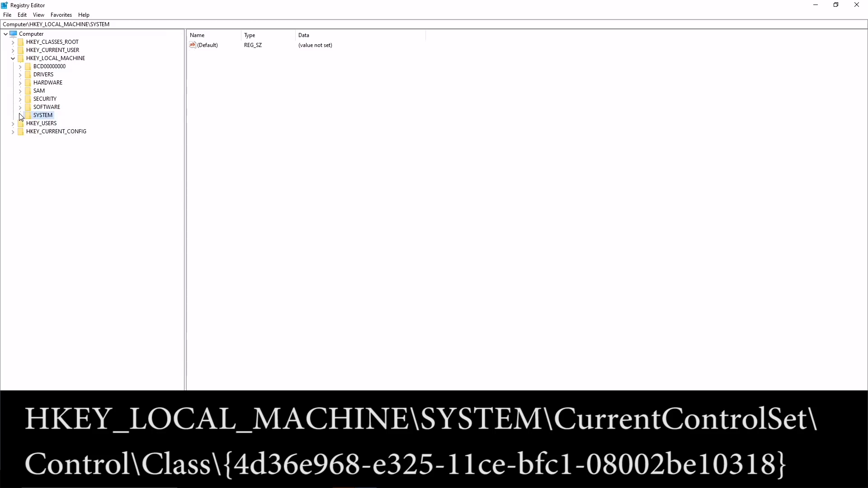
pyautogui.click(20, 114)
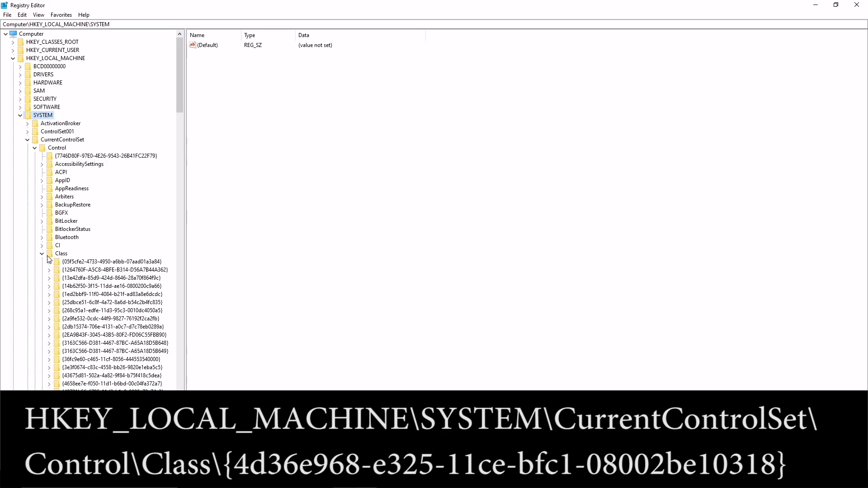
pyautogui.click(49, 319)
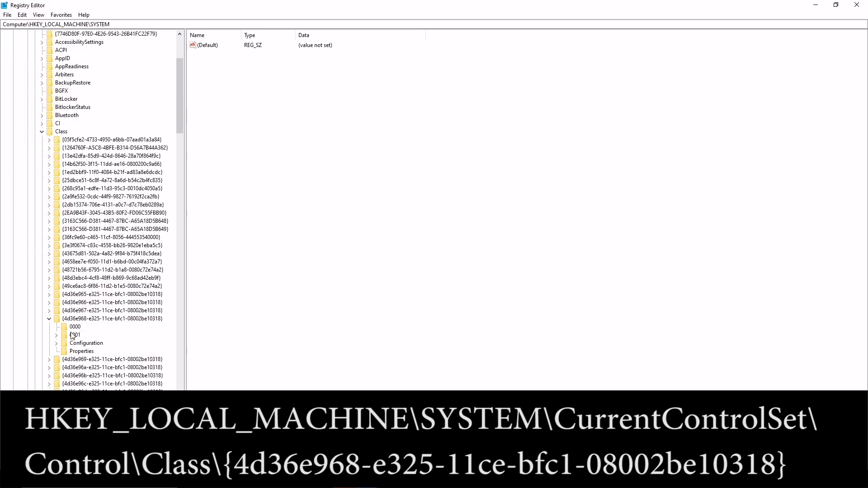
pyautogui.click(75, 326)
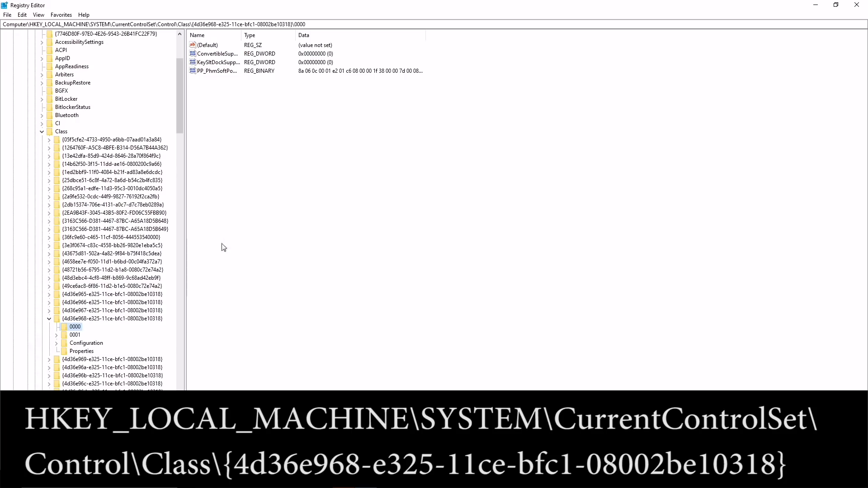
pyautogui.moveTo(264, 186)
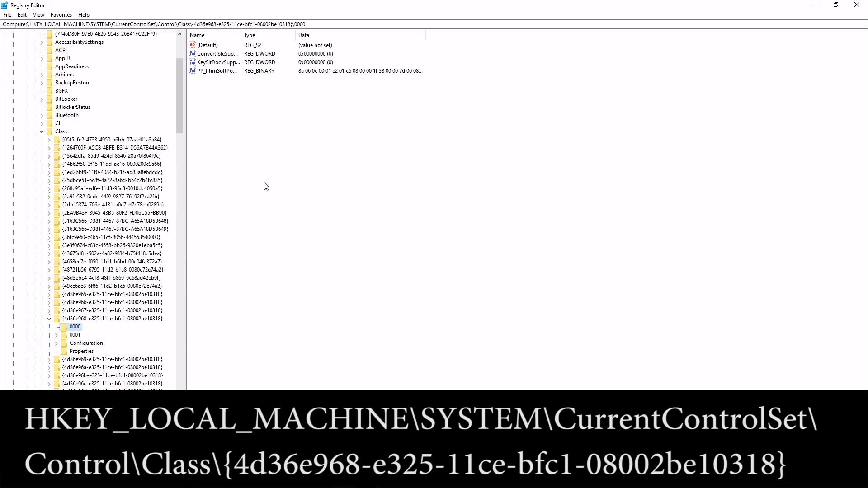
pyautogui.moveTo(330, 83)
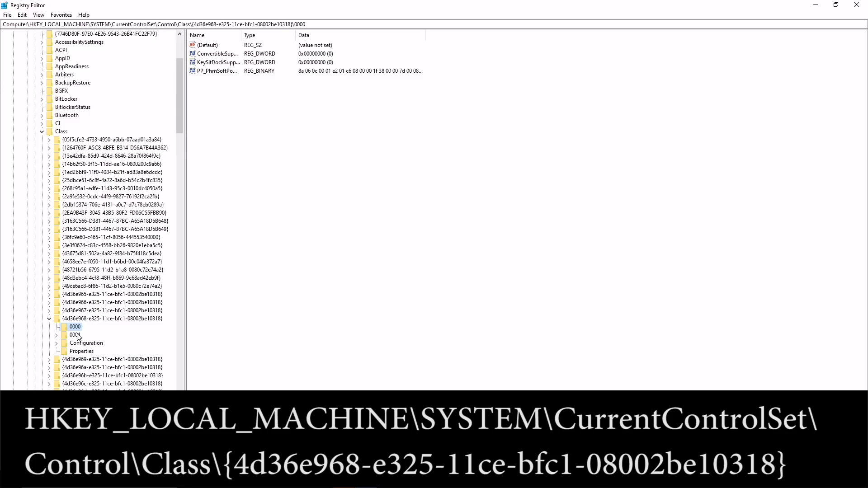
# Select subkey 0001 with the RX 5700 driver values, expand its child keys and scroll its values
pyautogui.click(75, 335)
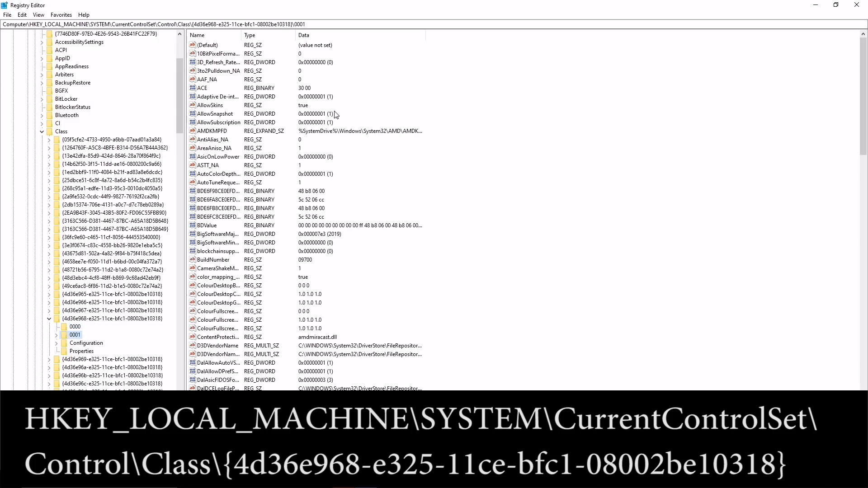
pyautogui.click(208, 45)
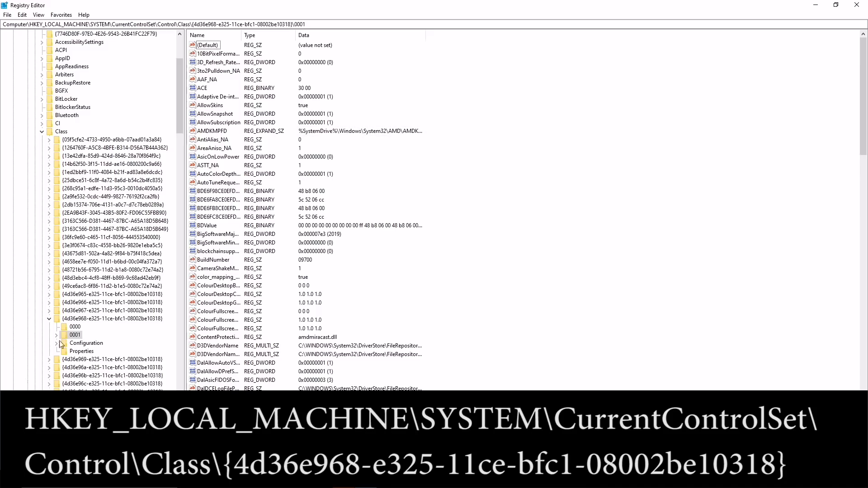
pyautogui.click(57, 335)
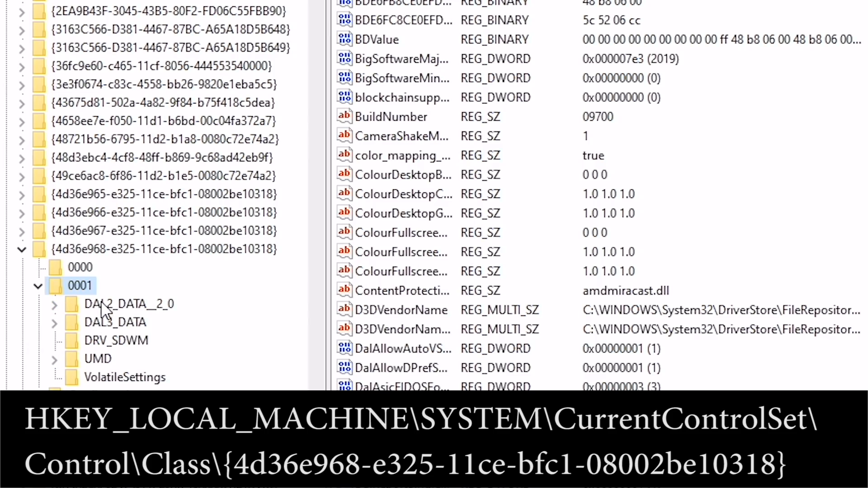
pyautogui.moveTo(585, 219)
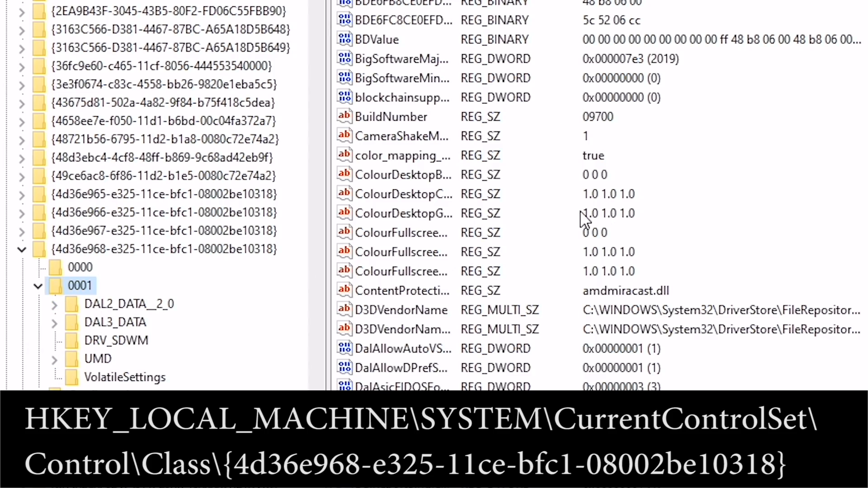
pyautogui.scroll(-3)
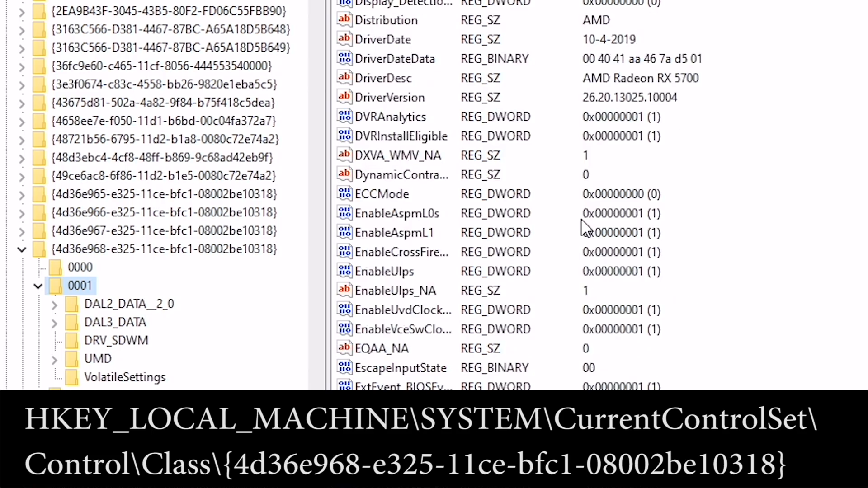
pyautogui.scroll(-3)
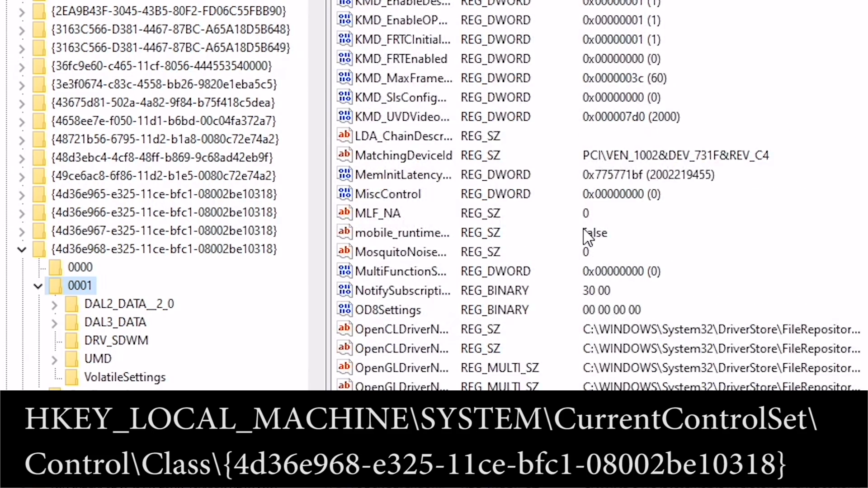
pyautogui.scroll(-3)
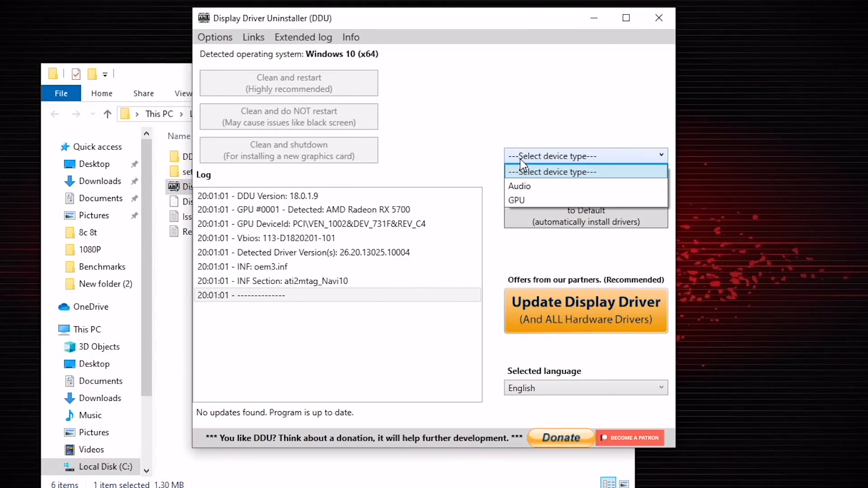
pyautogui.moveTo(517, 200)
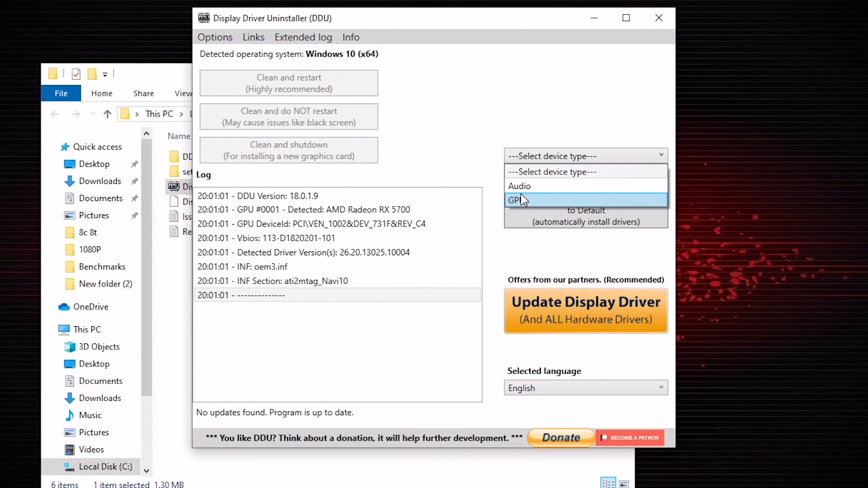
# Choose device type GPU and vendor NVIDIA, then start Clean without restarting
pyautogui.click(517, 200)
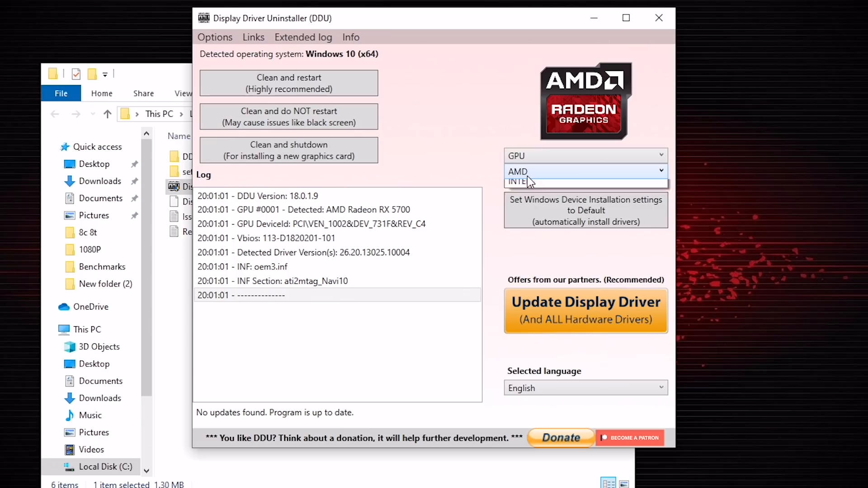
pyautogui.click(584, 171)
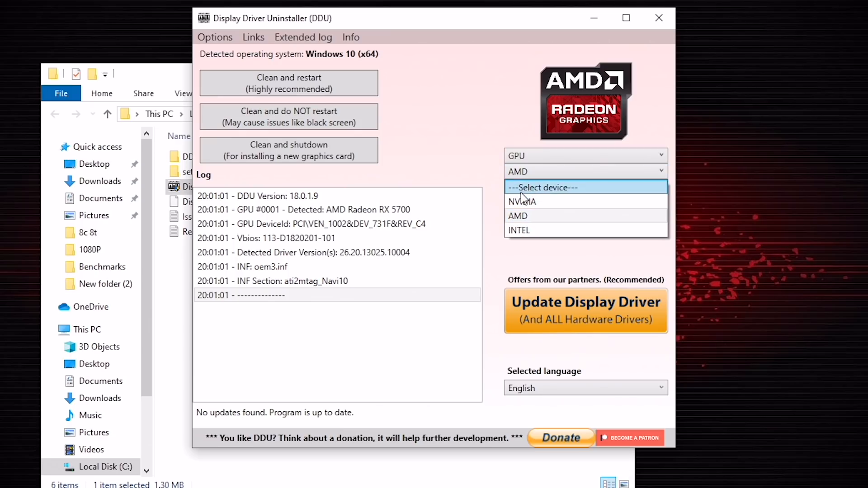
pyautogui.click(522, 201)
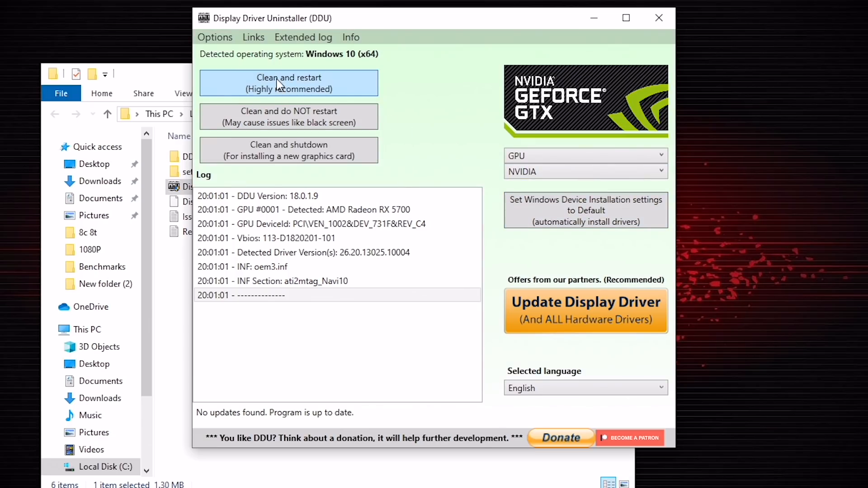
pyautogui.moveTo(288, 117)
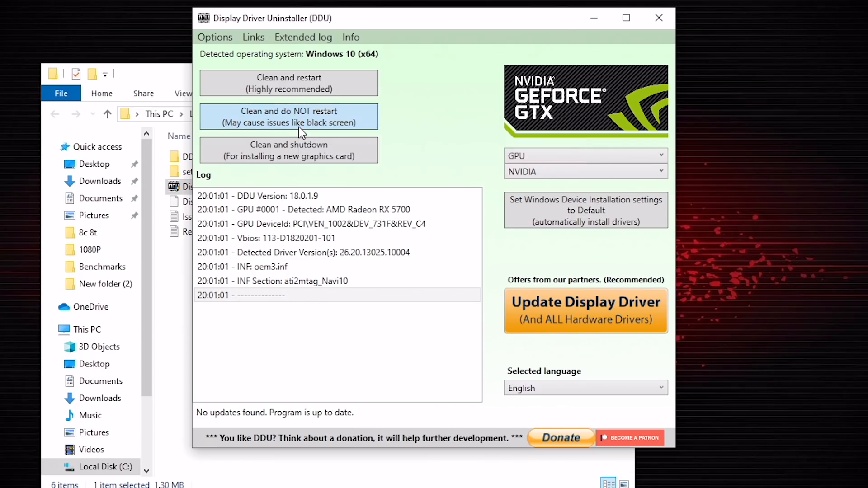
pyautogui.click(287, 117)
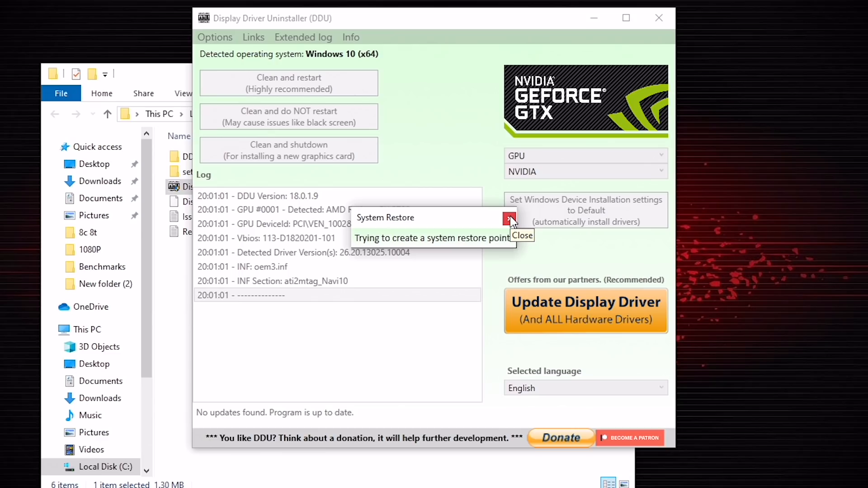
# Dismiss the System Restore notice and let the NVIDIA driver cleanup finish
pyautogui.click(509, 218)
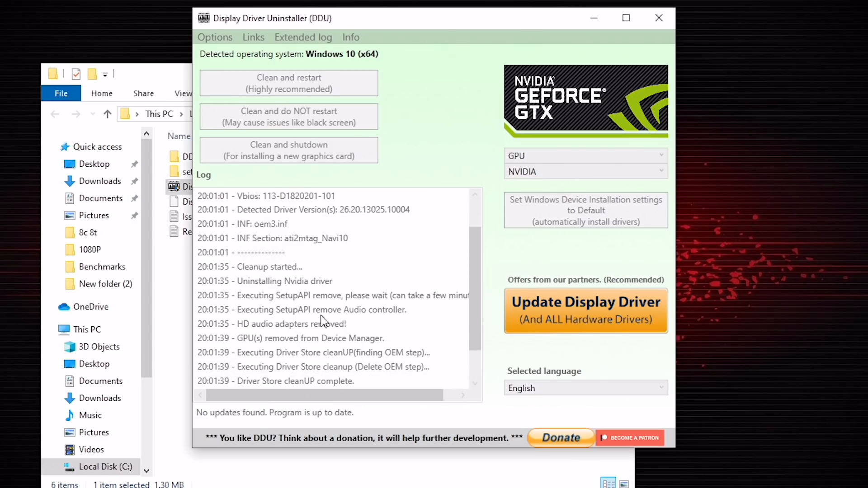
pyautogui.moveTo(405, 139)
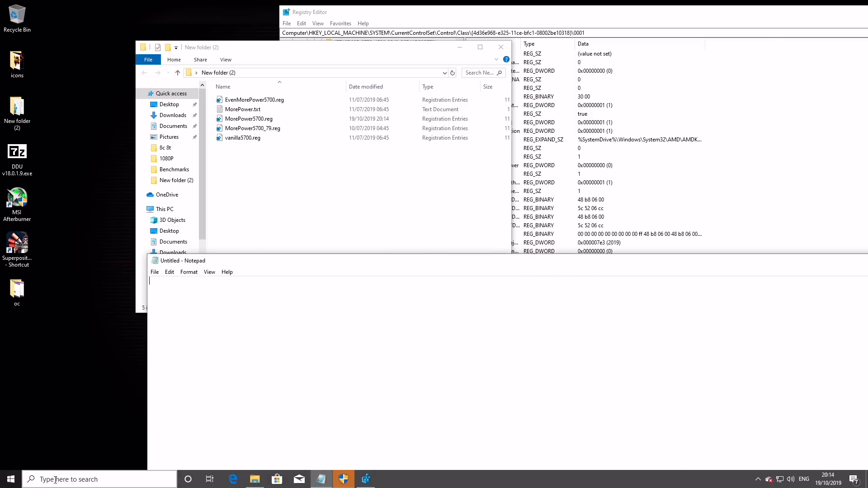
# Launch MorePower5700.reg from the folder, bringing up the UAC prompt for Registry Editor
pyautogui.click(249, 119)
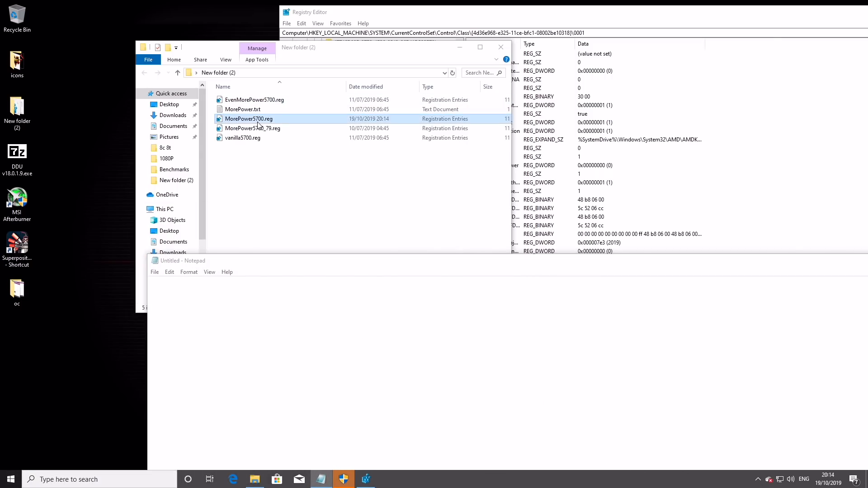
pyautogui.doubleClick(248, 119)
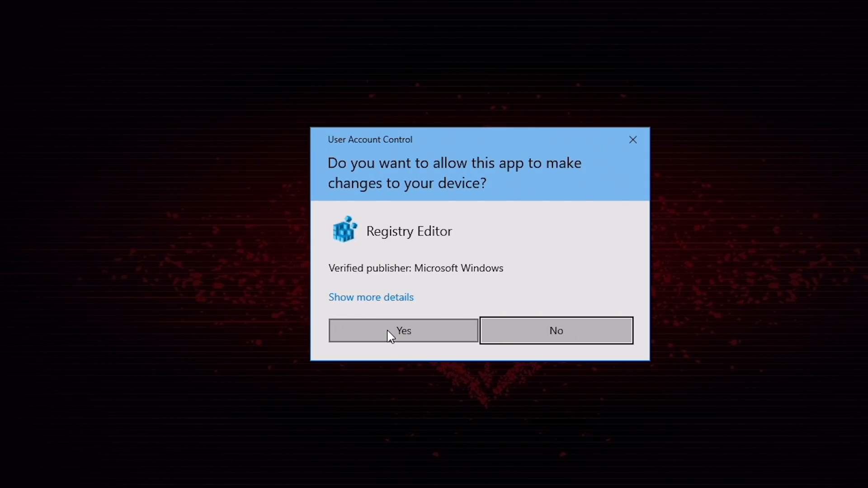
# Approve UAC, relaunch MorePower5700.reg, confirm the merge and acknowledge the successful import
pyautogui.click(403, 331)
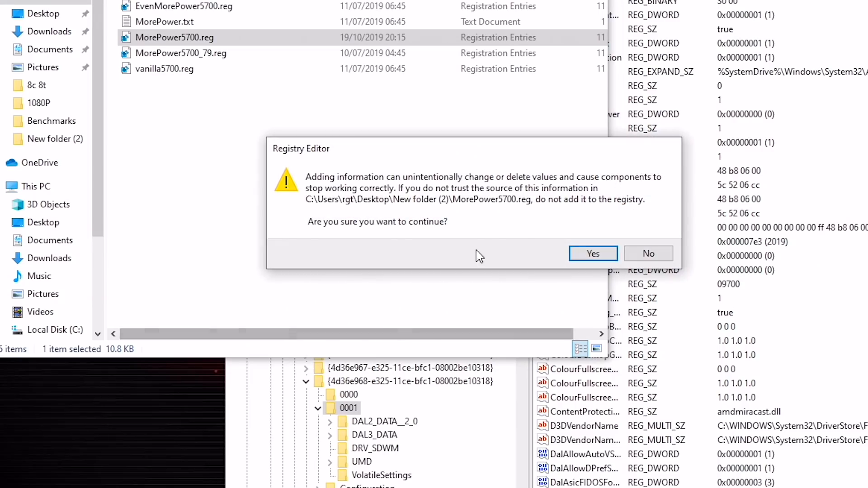
pyautogui.moveTo(483, 187)
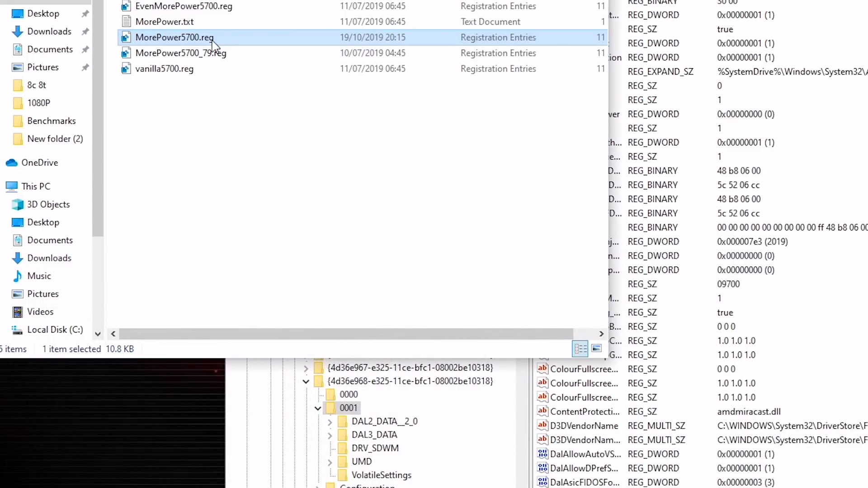
pyautogui.doubleClick(174, 37)
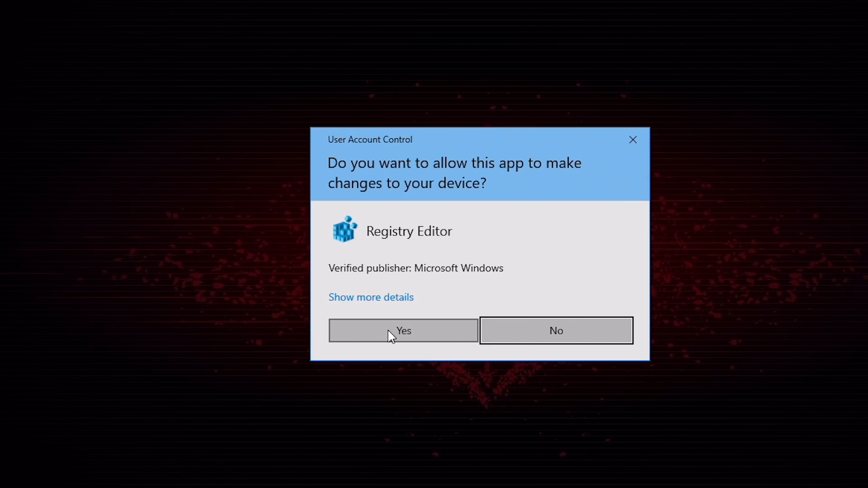
pyautogui.click(402, 331)
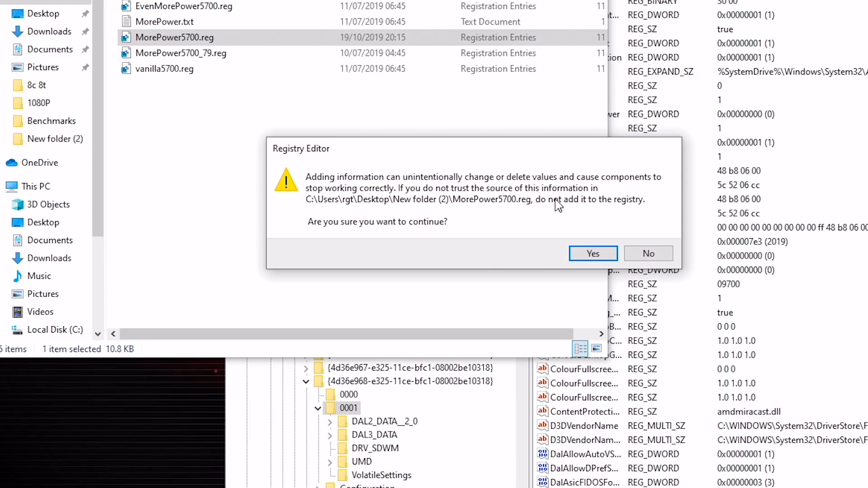
pyautogui.moveTo(571, 215)
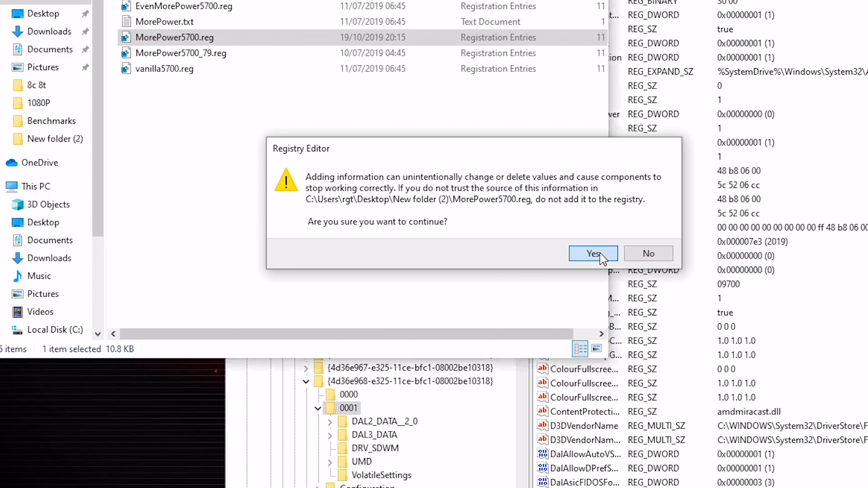
pyautogui.click(593, 253)
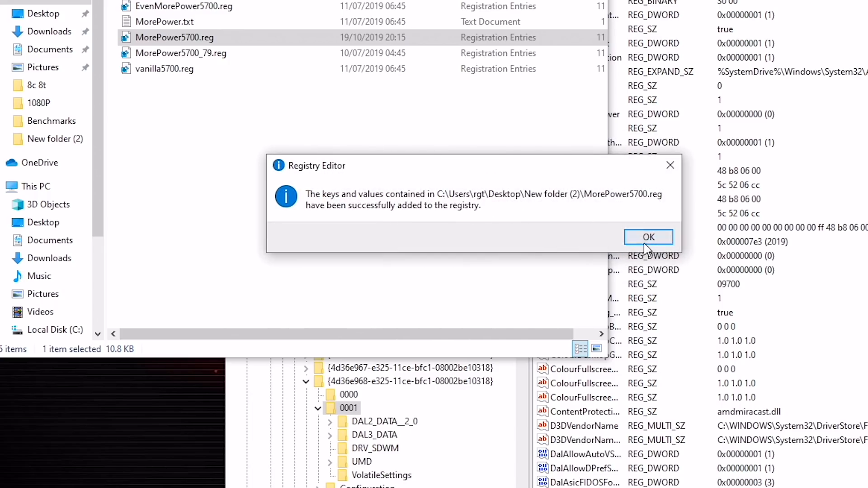
pyautogui.click(648, 237)
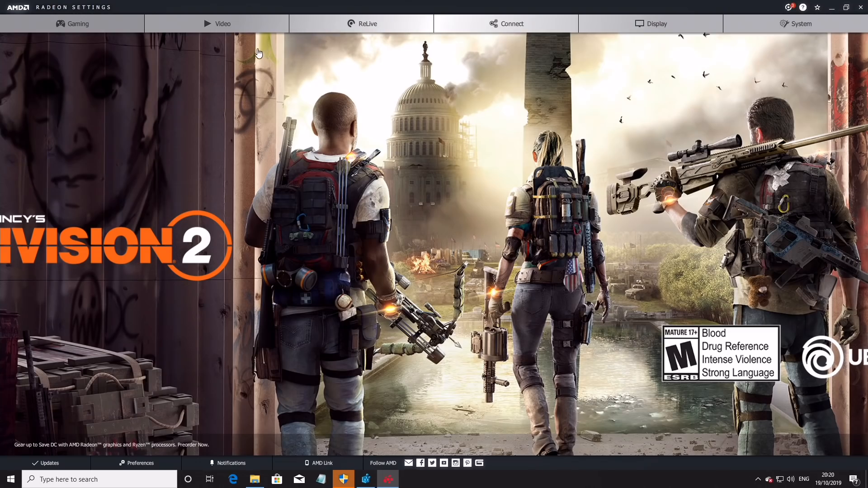
# Go to Gaming, Global Settings and show the Global WattMan tuning page
pyautogui.click(72, 24)
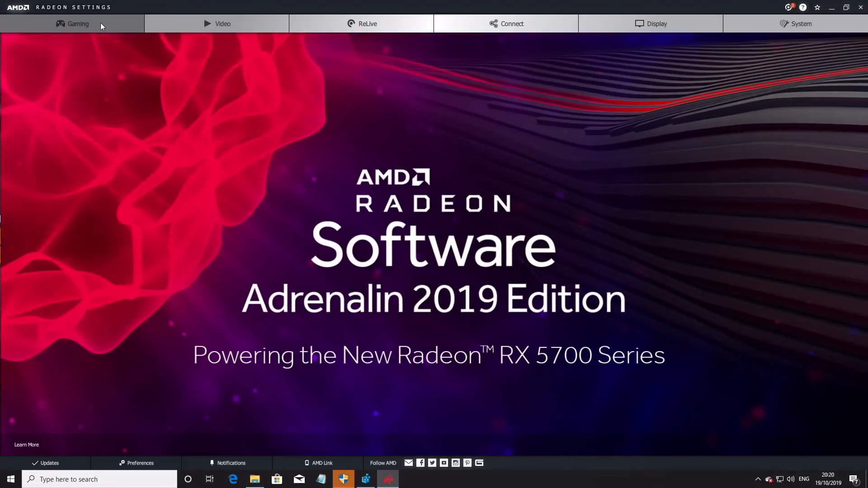
pyautogui.click(72, 23)
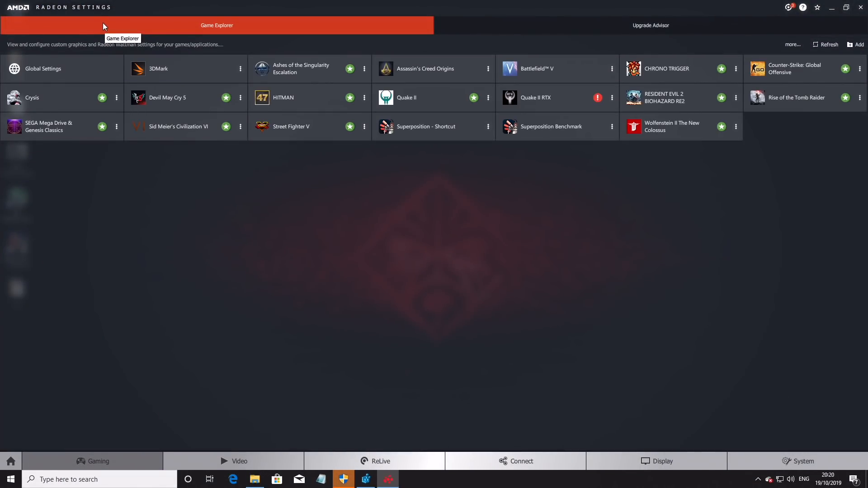
pyautogui.moveTo(129, 34)
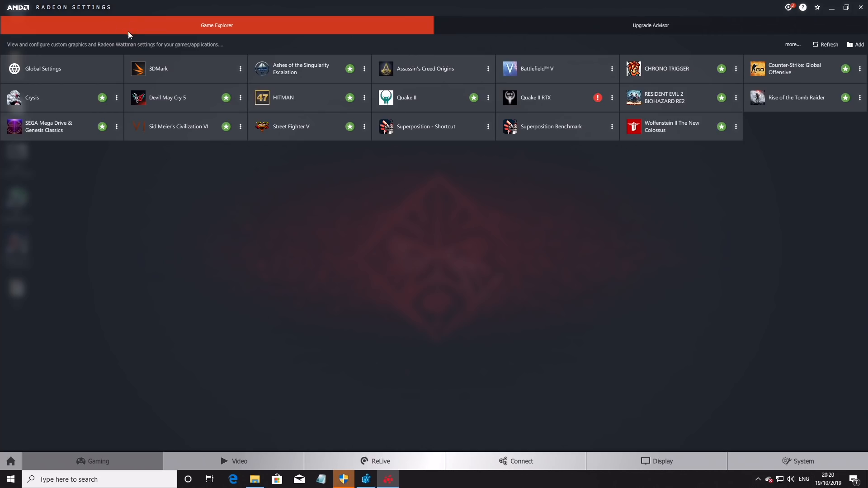
pyautogui.moveTo(56, 61)
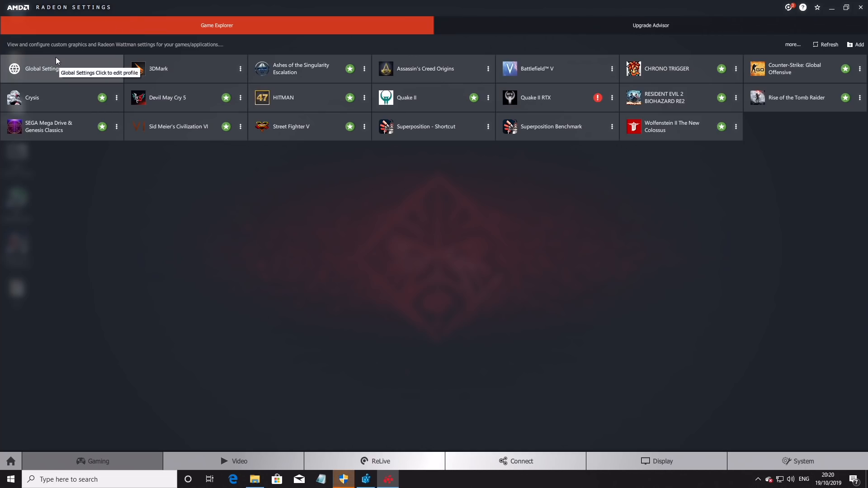
pyautogui.click(41, 68)
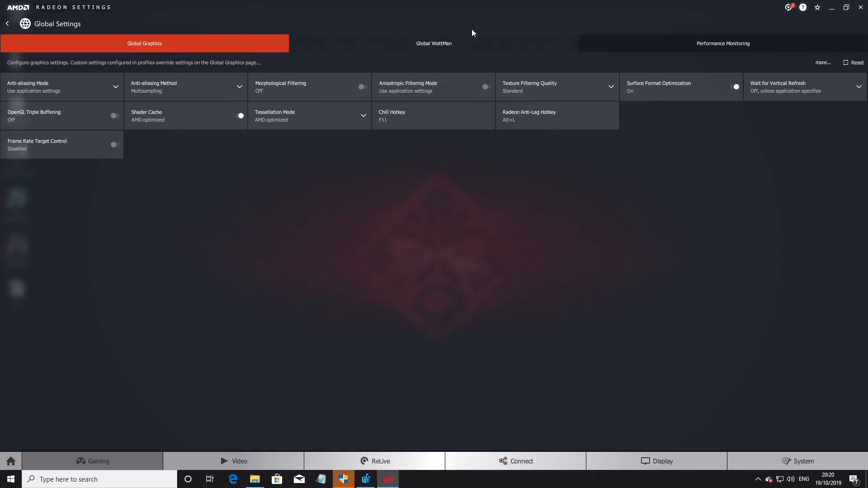
pyautogui.click(433, 44)
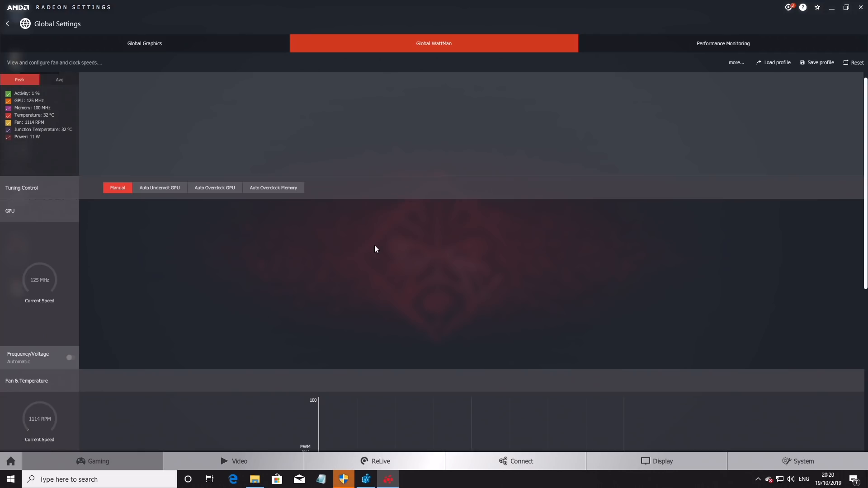
# Raise the WattMan Power Limit slider in stages to its 50% maximum
pyautogui.scroll(-3)
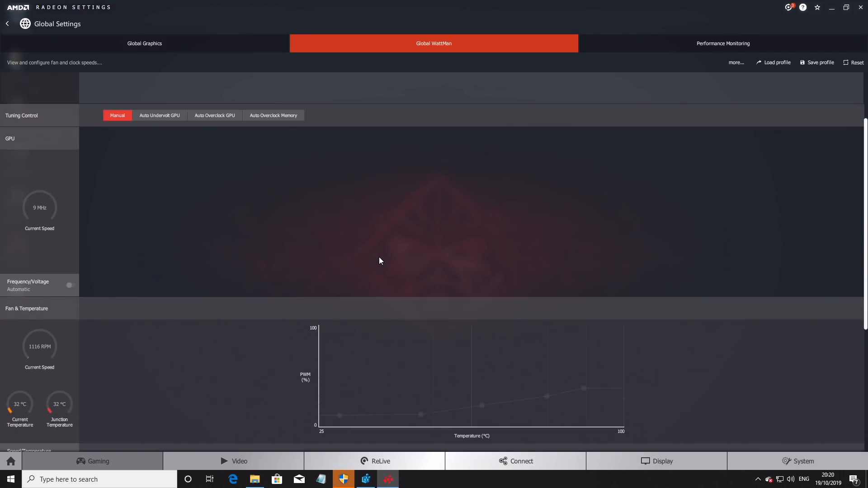
pyautogui.scroll(-3)
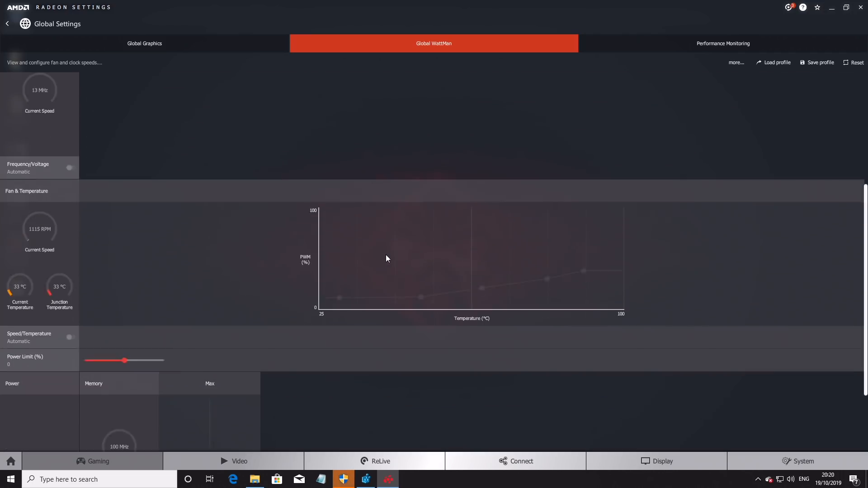
pyautogui.scroll(-3)
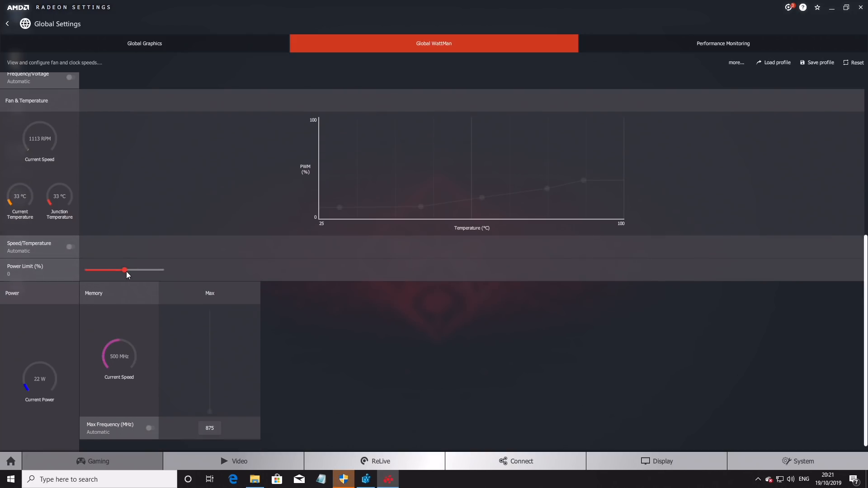
pyautogui.moveTo(124, 270); pyautogui.dragTo(149, 270)
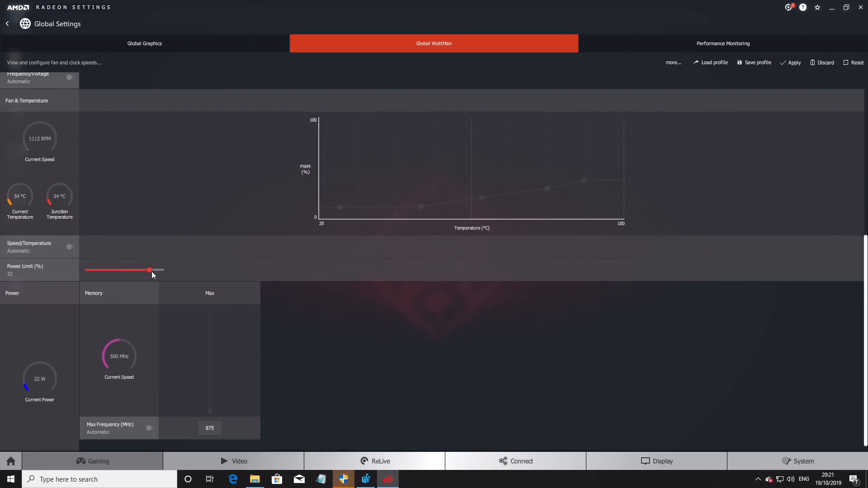
pyautogui.moveTo(149, 271); pyautogui.dragTo(163, 271)
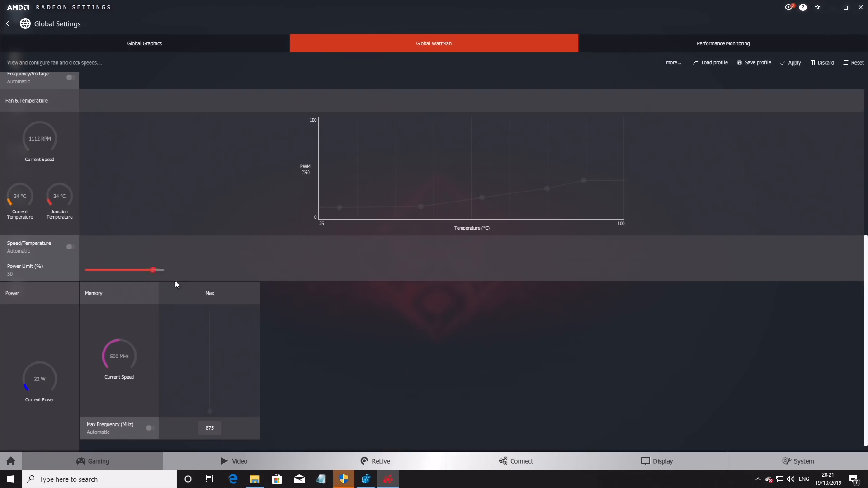
pyautogui.moveTo(158, 270); pyautogui.dragTo(164, 270)
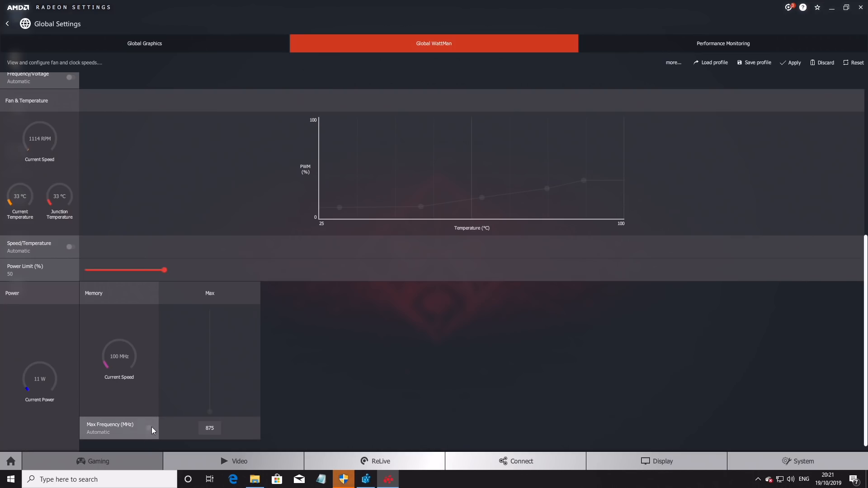
# Switch Max Frequency to Manual and drag its slider to about 944 MHz
pyautogui.click(152, 428)
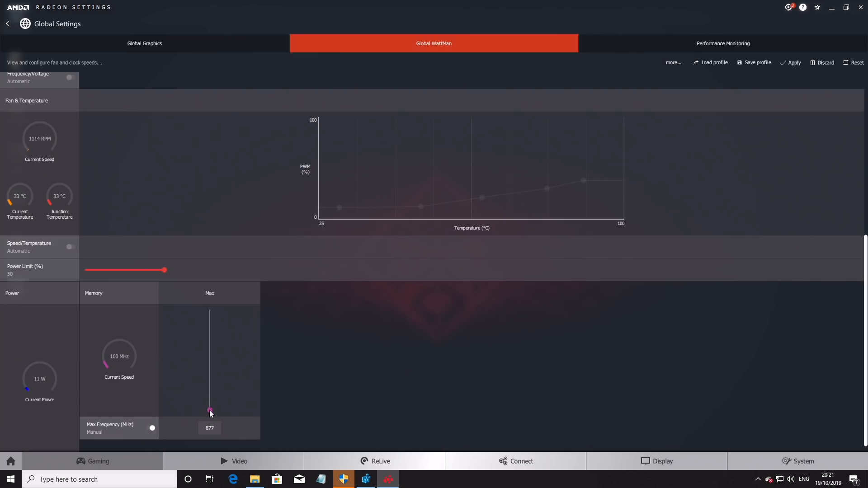
pyautogui.moveTo(210, 414); pyautogui.dragTo(209, 339)
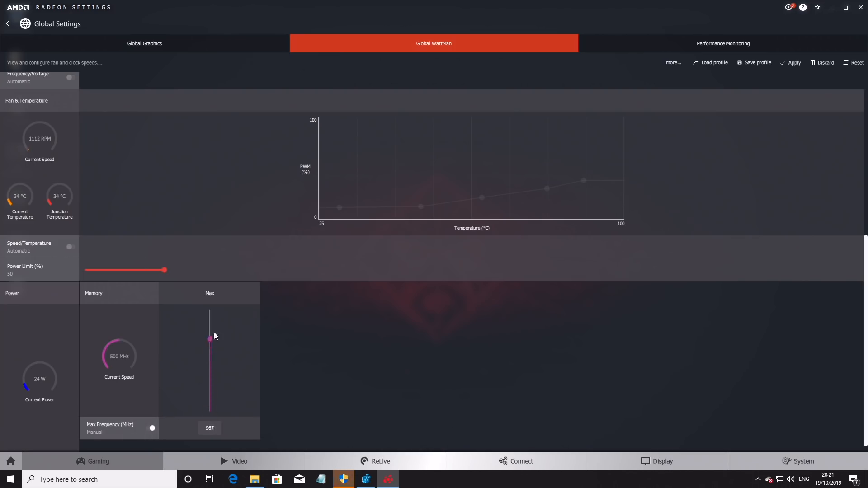
pyautogui.moveTo(209, 338); pyautogui.dragTo(209, 354)
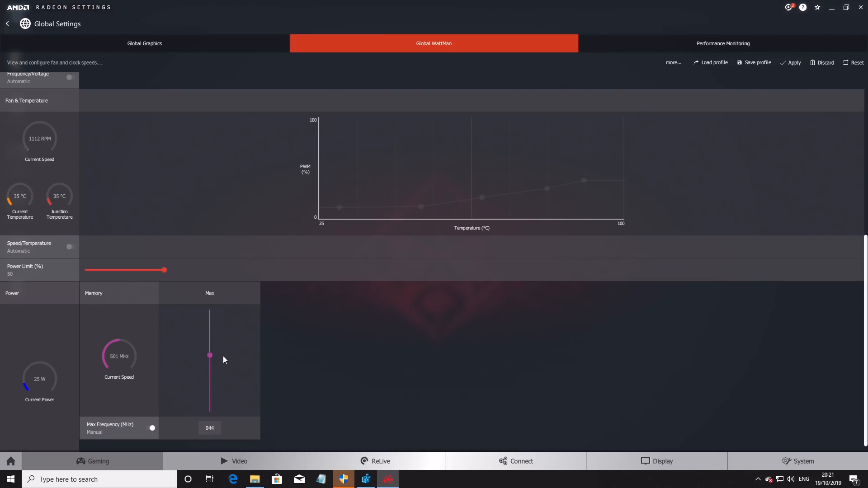
pyautogui.moveTo(209, 355); pyautogui.dragTo(209, 381)
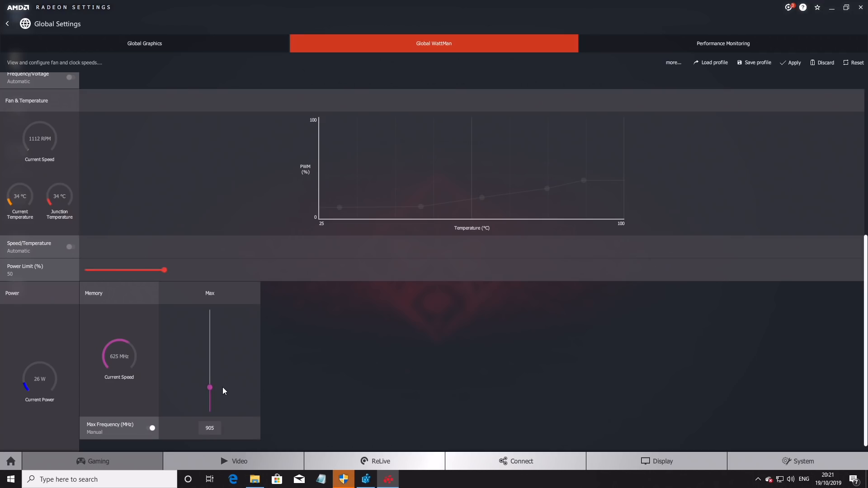
# Drag the GPU curve's maximum clock marker up, overshooting to 2100 MHz, then settling near 1952 MHz
pyautogui.scroll(-3)
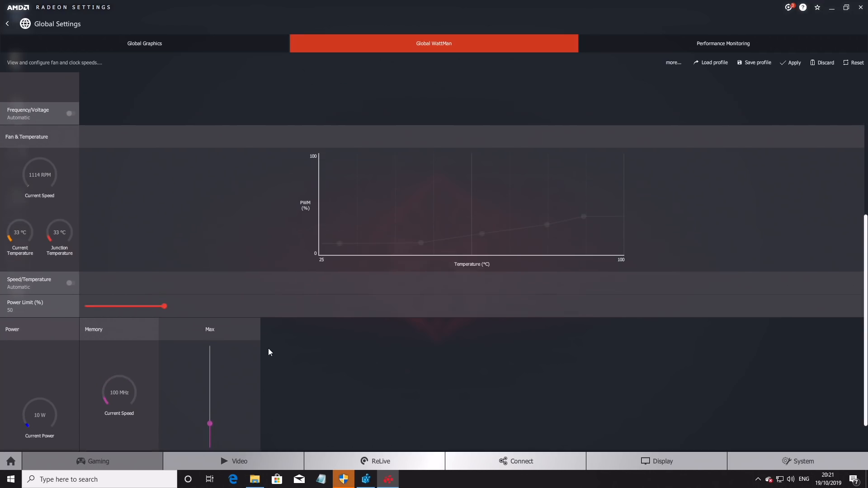
pyautogui.scroll(-3)
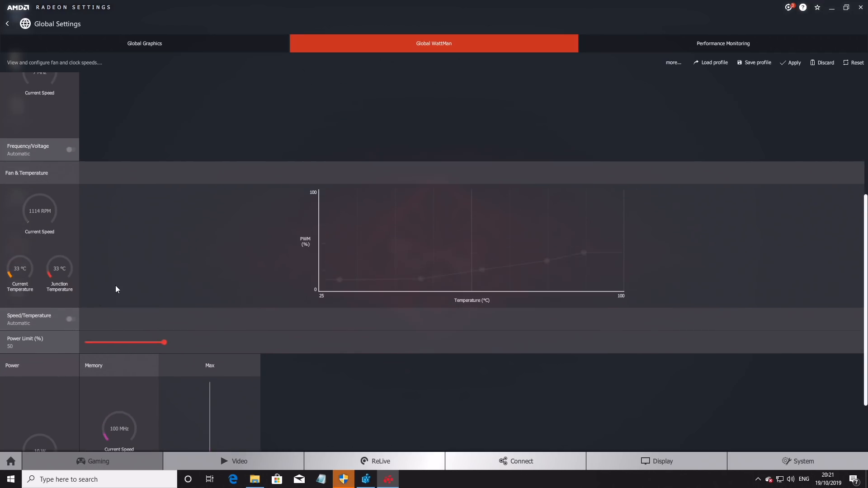
pyautogui.scroll(3)
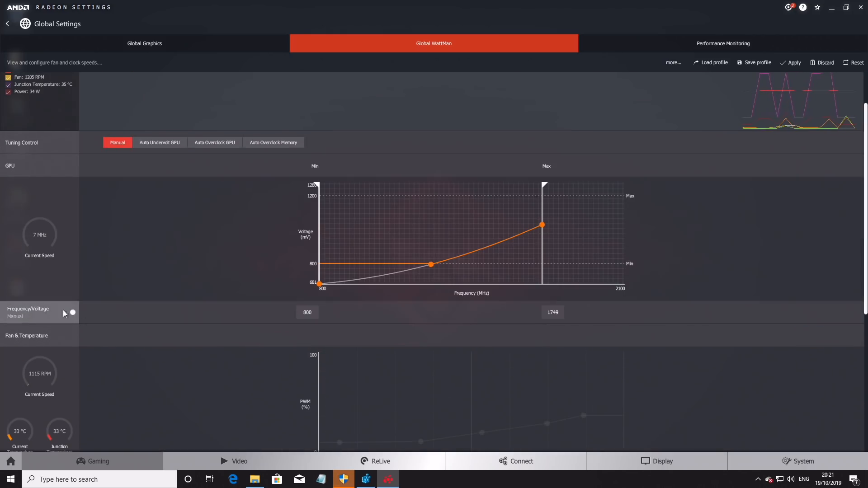
pyautogui.moveTo(462, 260)
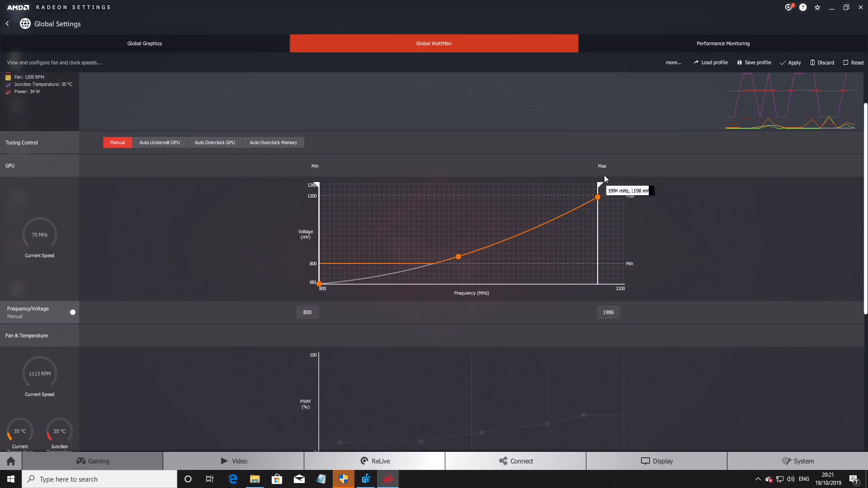
pyautogui.moveTo(597, 197); pyautogui.dragTo(626, 181)
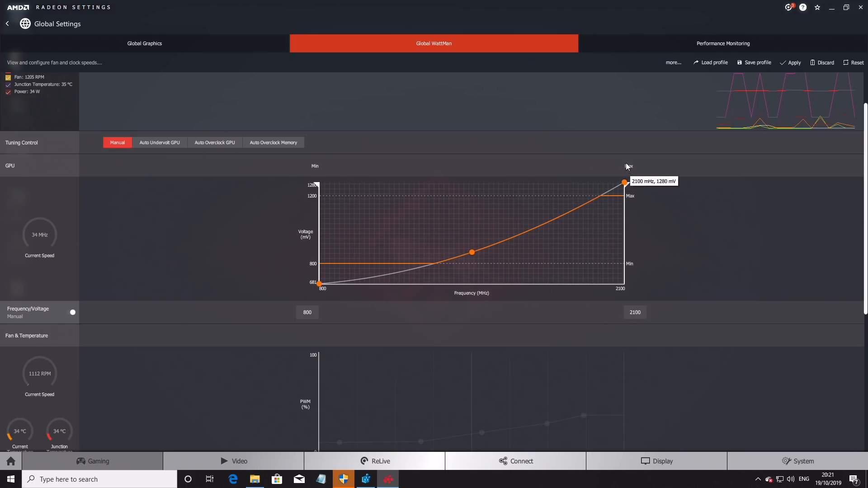
pyautogui.moveTo(623, 188); pyautogui.dragTo(607, 192)
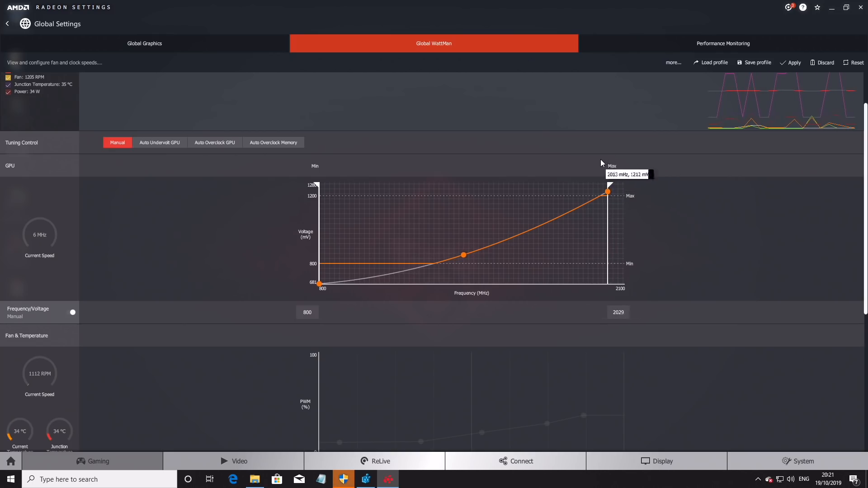
pyautogui.moveTo(608, 192); pyautogui.dragTo(596, 198)
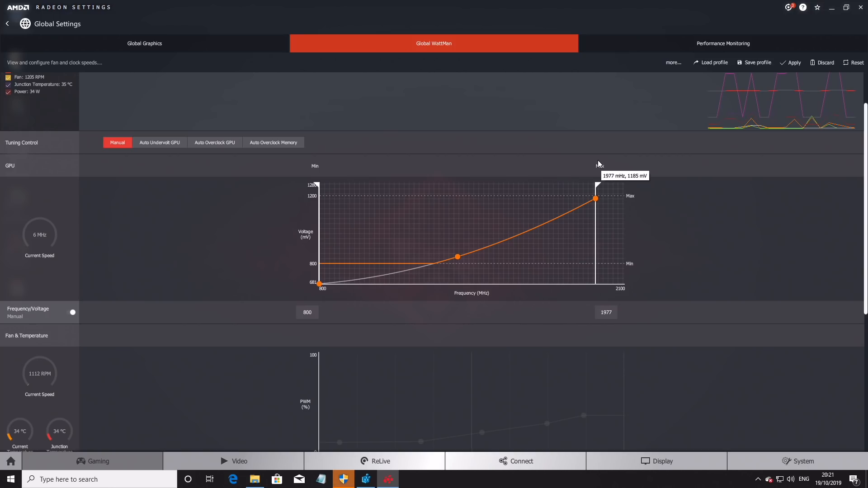
pyautogui.moveTo(596, 198); pyautogui.dragTo(590, 200)
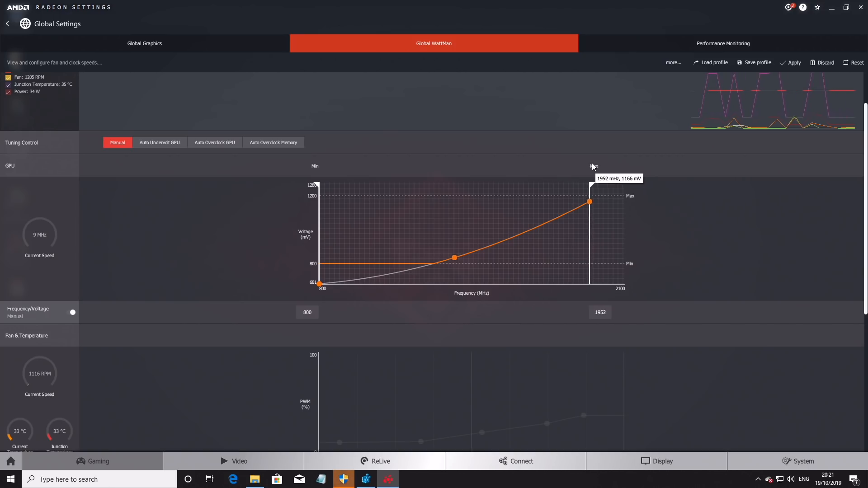
pyautogui.moveTo(590, 202); pyautogui.dragTo(586, 203)
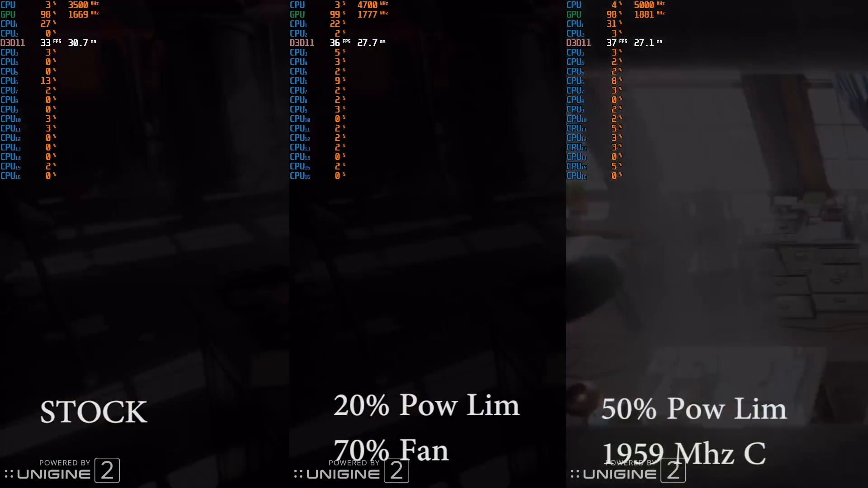
pyautogui.click(434, 52)
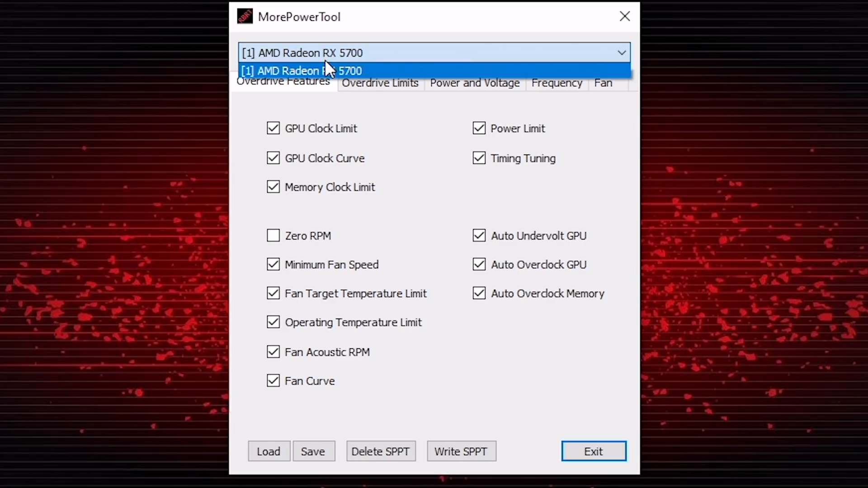
# Browse the Overdrive Limits, Power and Voltage and Fan tabs, toggling Zero RPM Enable on and off
pyautogui.click(380, 82)
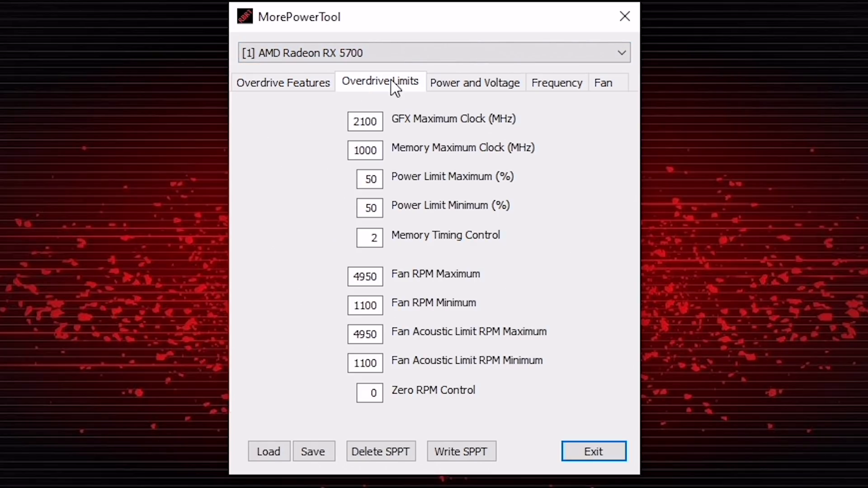
pyautogui.click(475, 83)
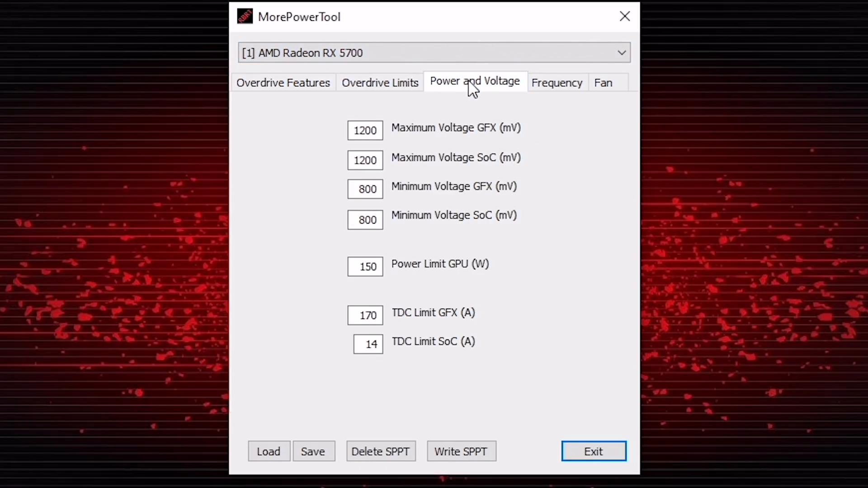
pyautogui.click(602, 82)
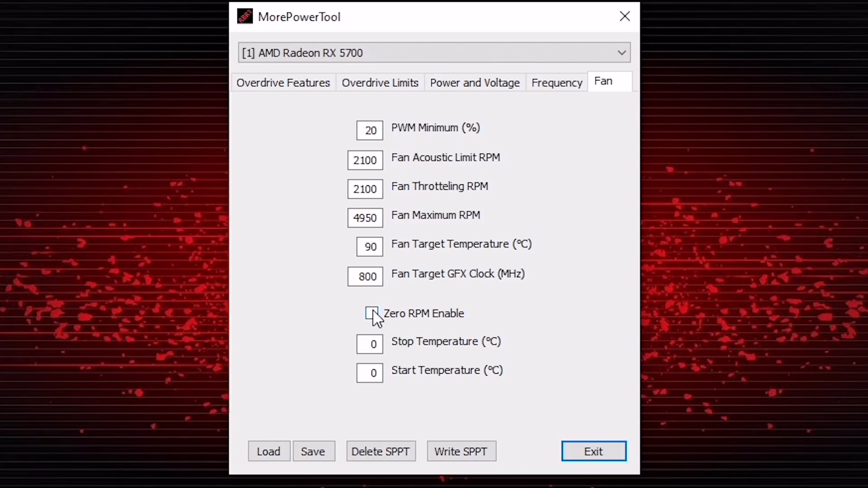
pyautogui.click(371, 314)
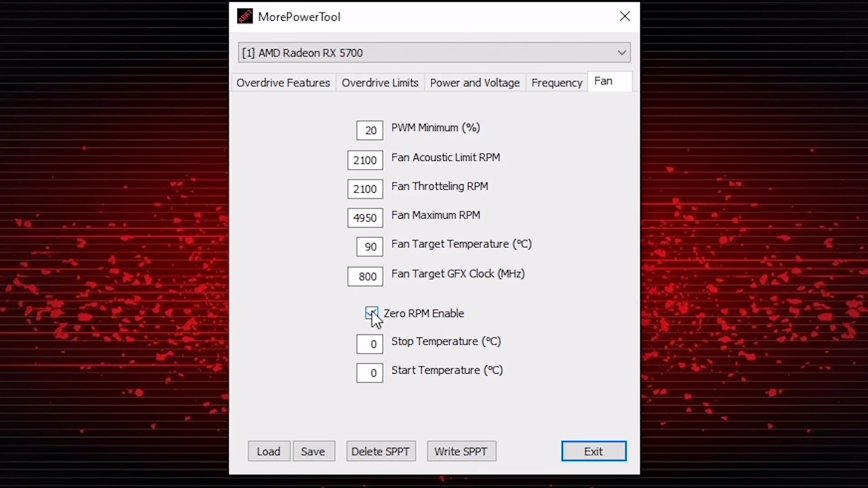
pyautogui.click(372, 314)
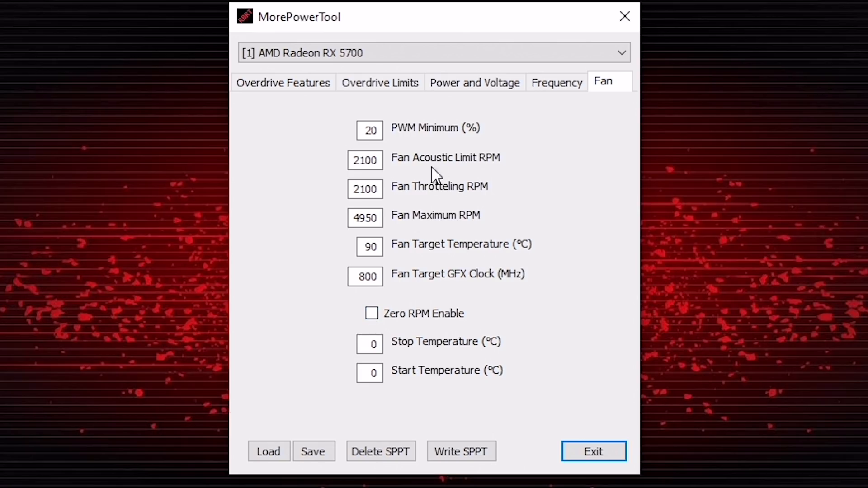
# Check the frequency limits, then return to the power and voltage limits (1200 mV, 150 W, 170 A)
pyautogui.click(556, 82)
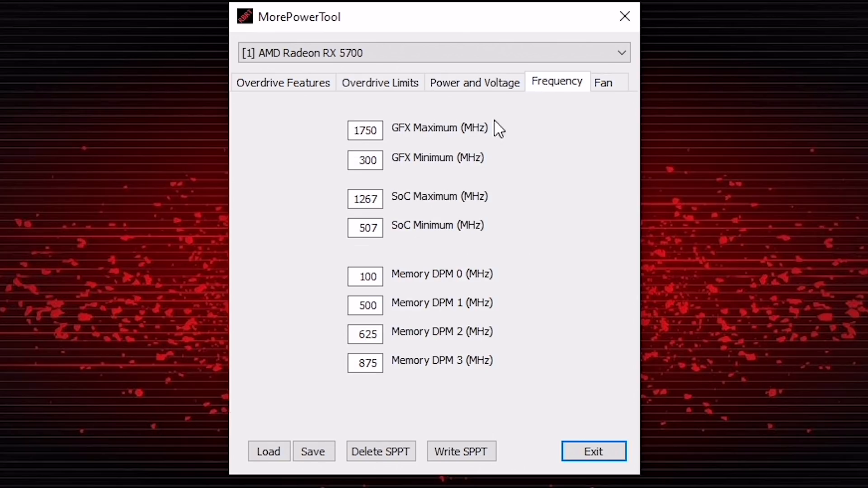
pyautogui.moveTo(493, 152)
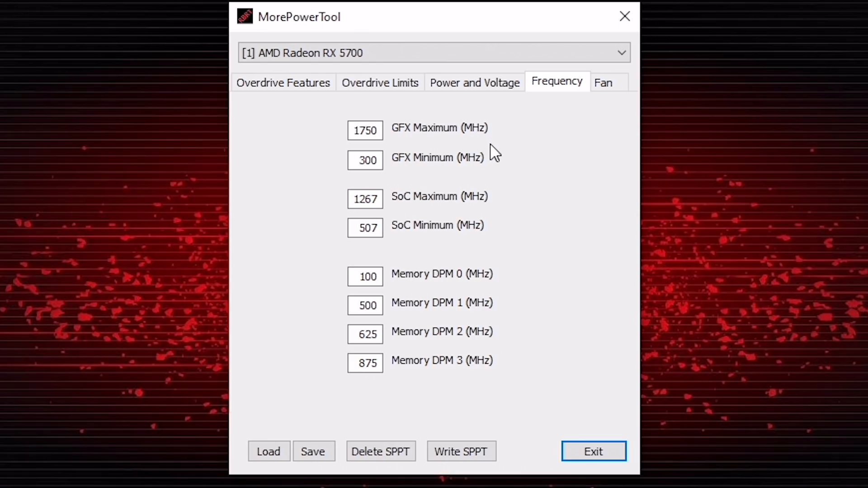
pyautogui.moveTo(496, 162)
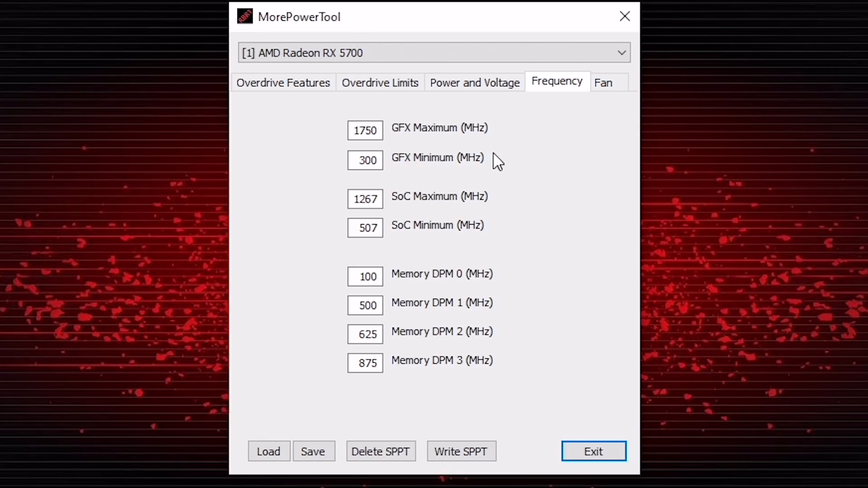
pyautogui.click(474, 82)
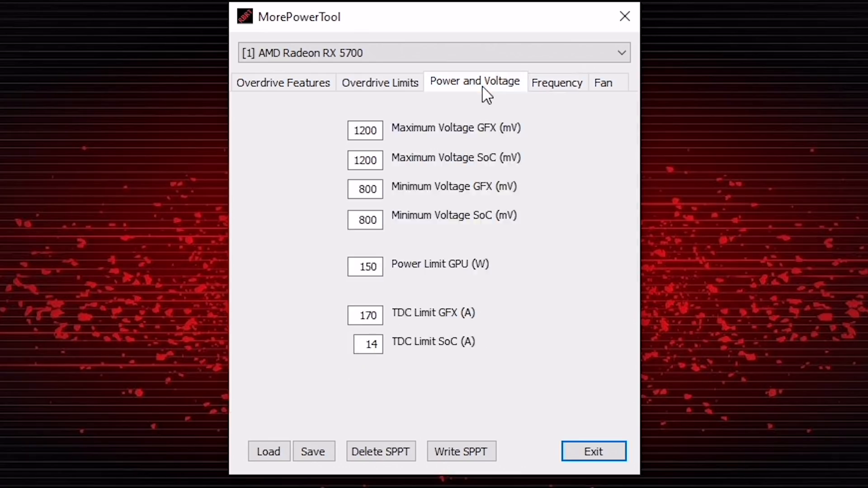
pyautogui.moveTo(381, 82)
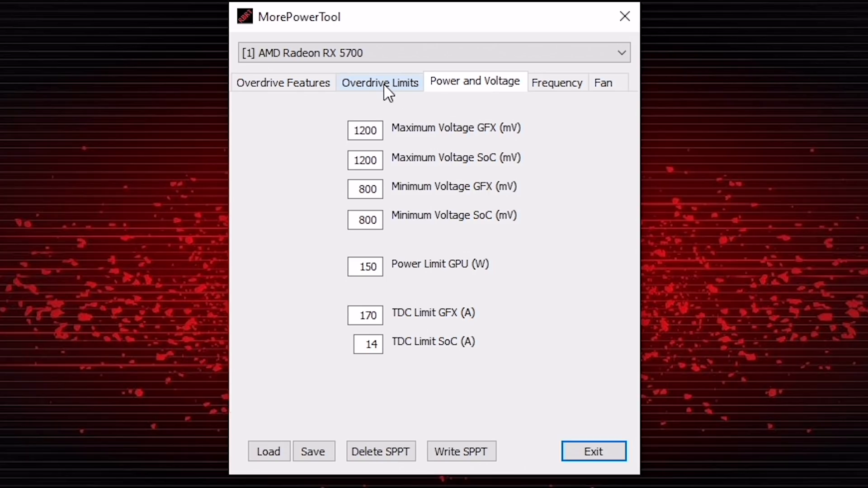
# In Overdrive Limits, enter 9001 MHz for GFX Maximum Clock and 350 MHz for Memory Maximum Clock
pyautogui.click(380, 83)
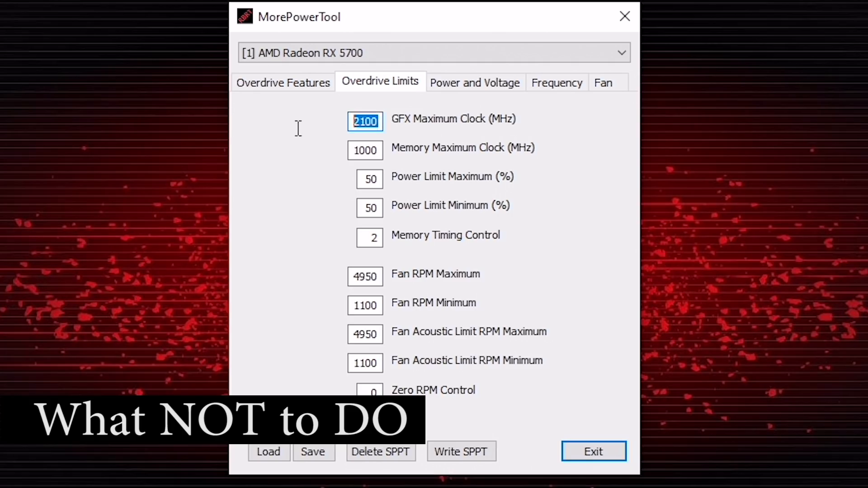
pyautogui.write('9001')
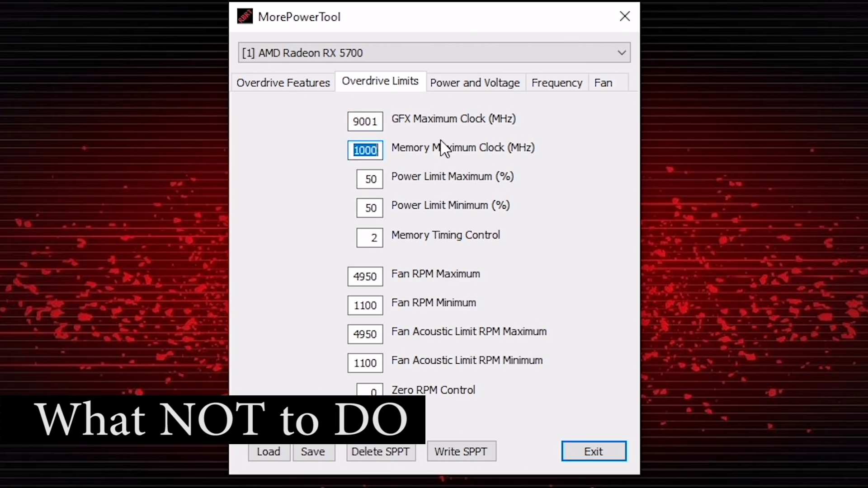
pyautogui.write('350')
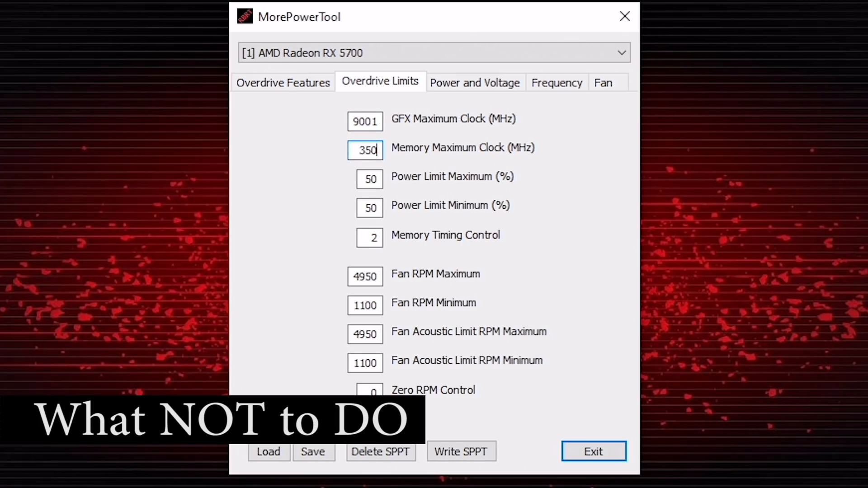